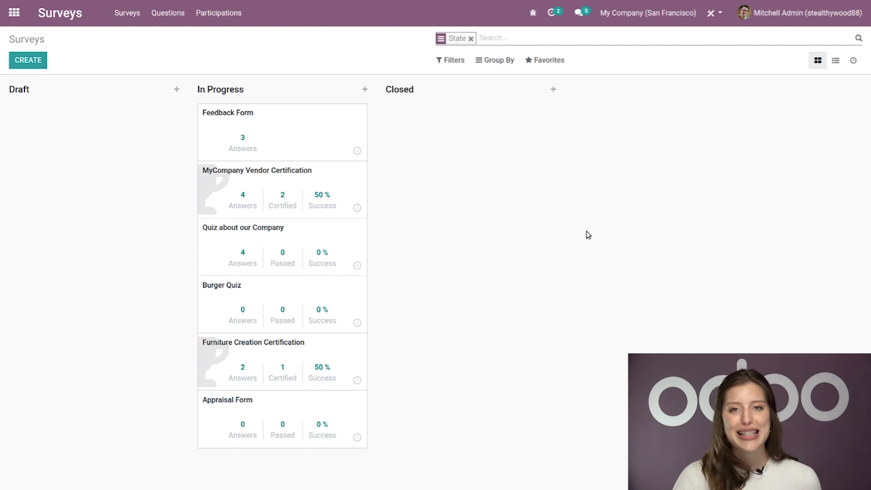
mouse_move(570, 238)
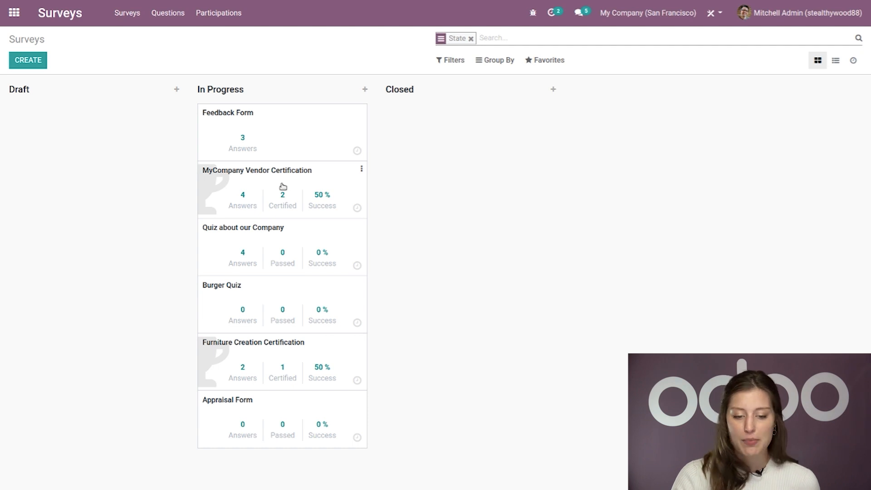
Open the MyCompany Vendor Certification survey card to view its Products, Prices and Policies questions
click(256, 170)
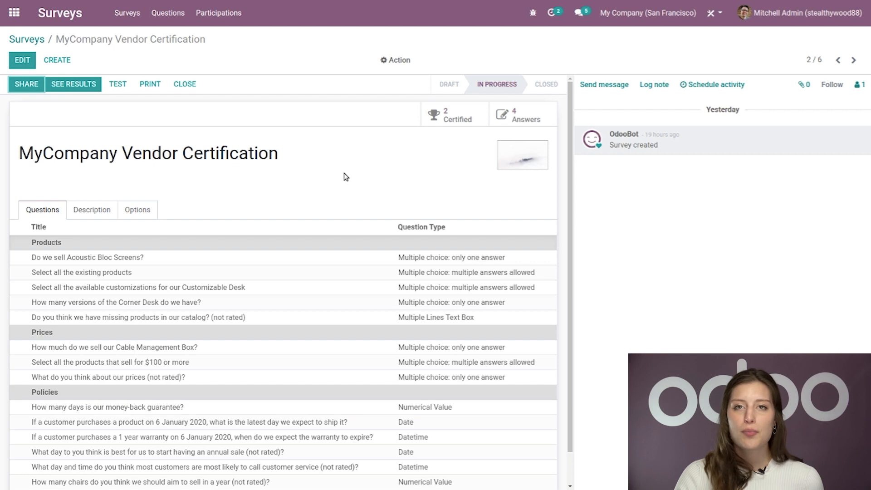
mouse_move(341, 179)
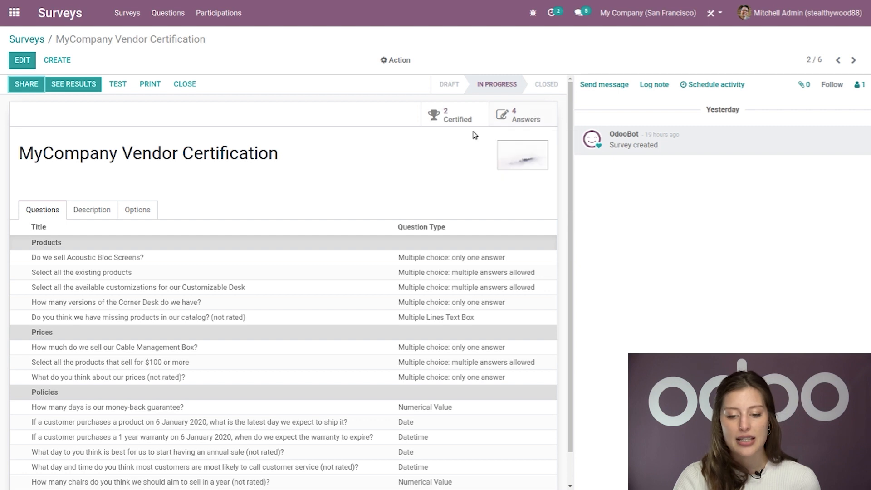
mouse_move(472, 151)
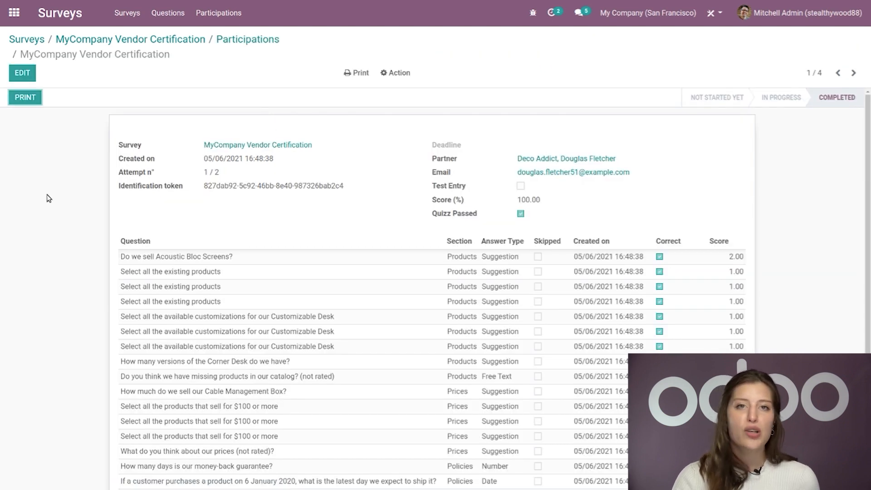
mouse_move(69, 169)
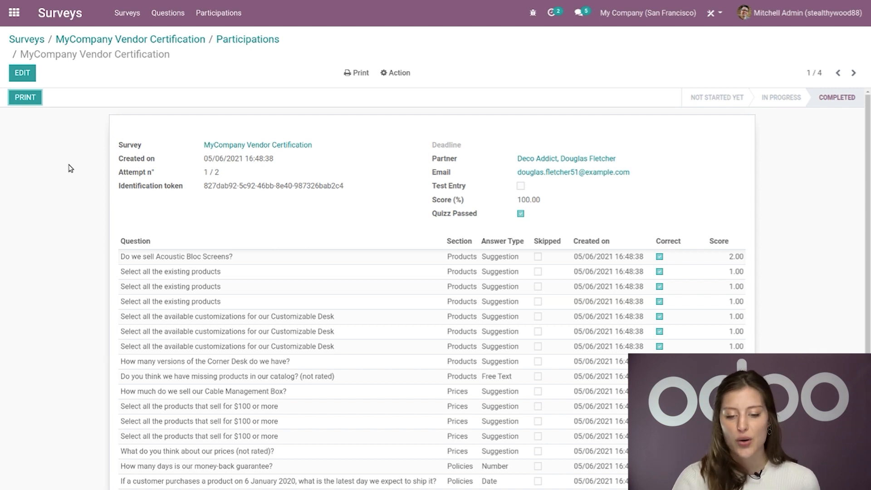
mouse_move(393, 166)
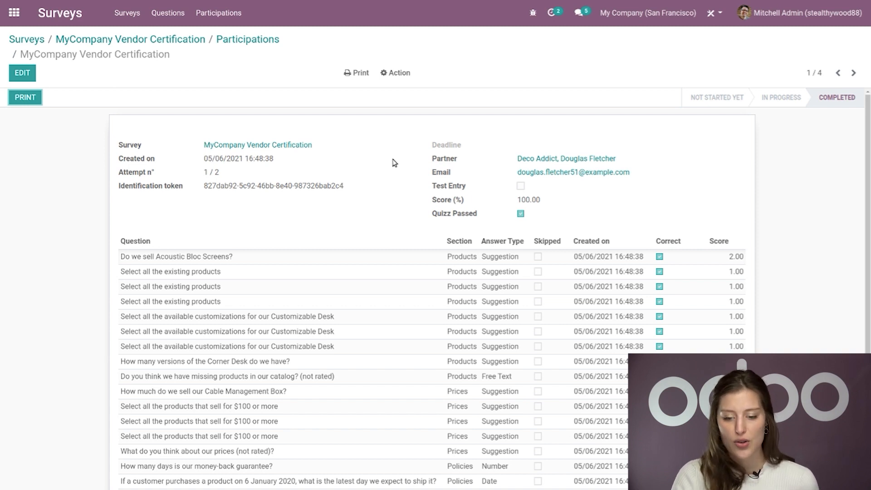
mouse_move(396, 167)
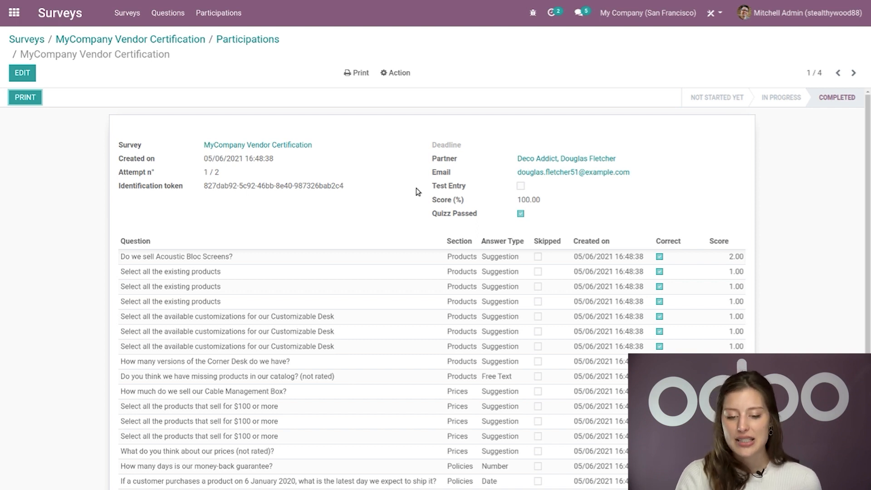
mouse_move(414, 202)
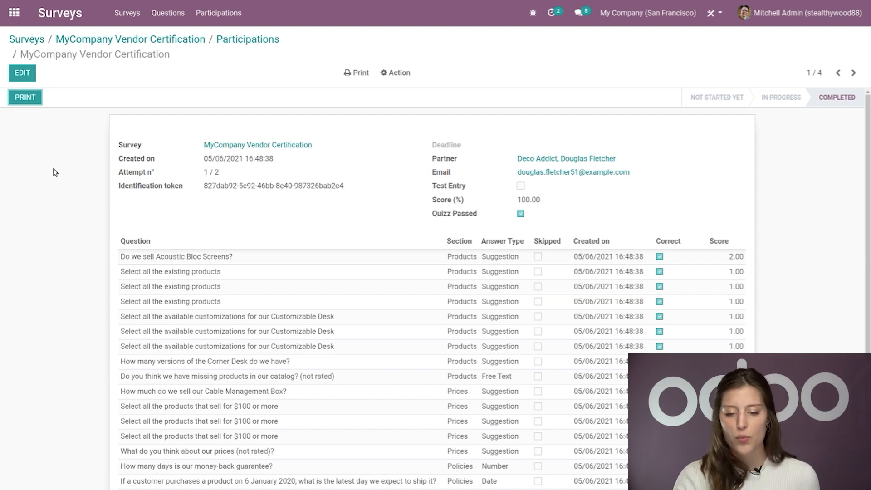
scroll(down, 3)
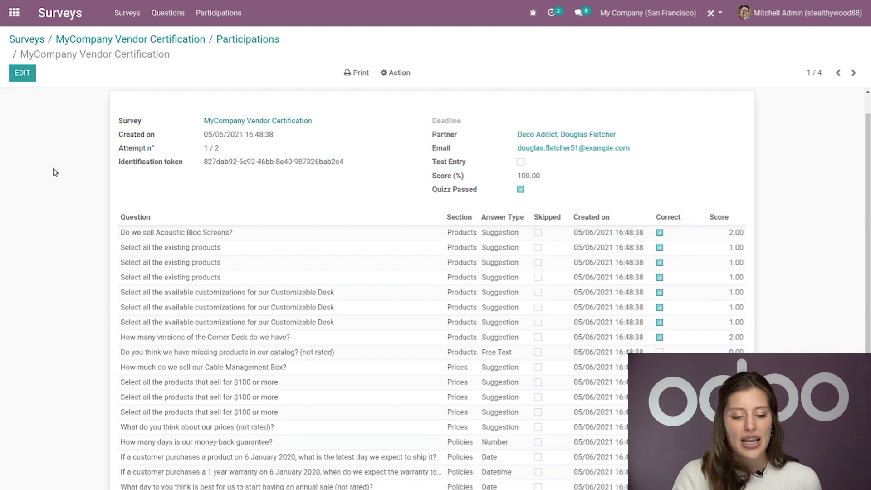
scroll(down, 3)
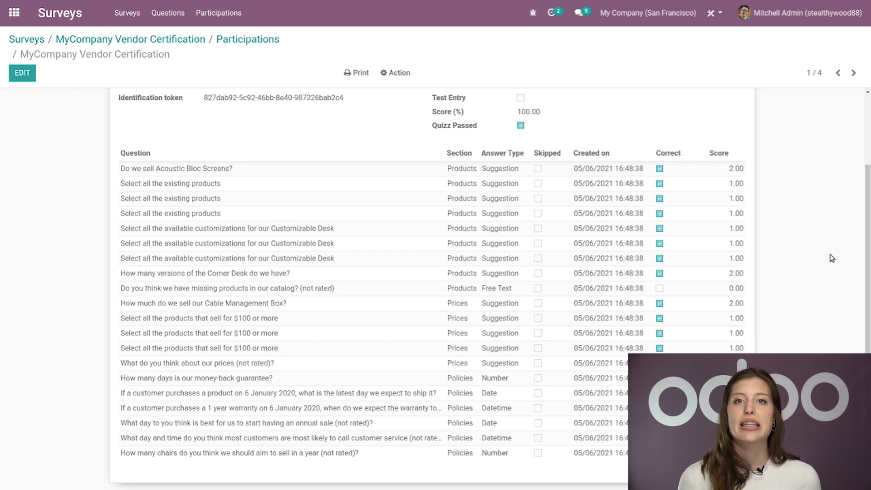
mouse_move(828, 258)
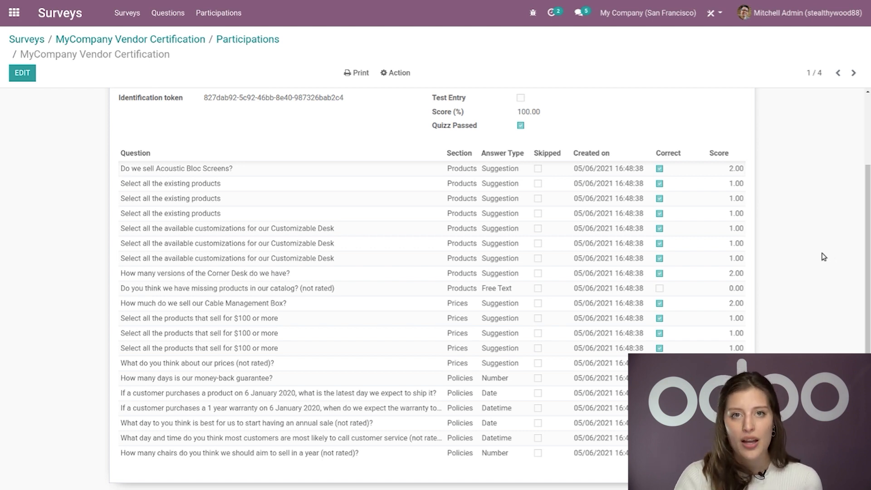
click(226, 287)
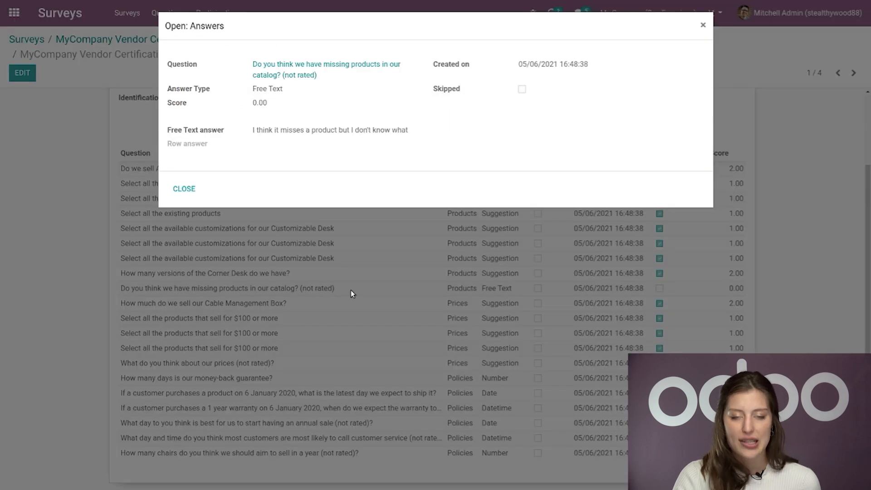
mouse_move(816, 253)
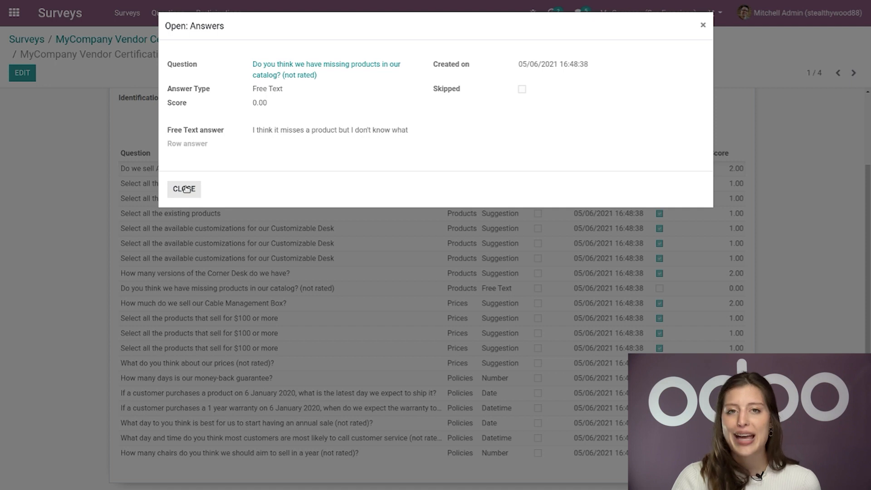
click(184, 190)
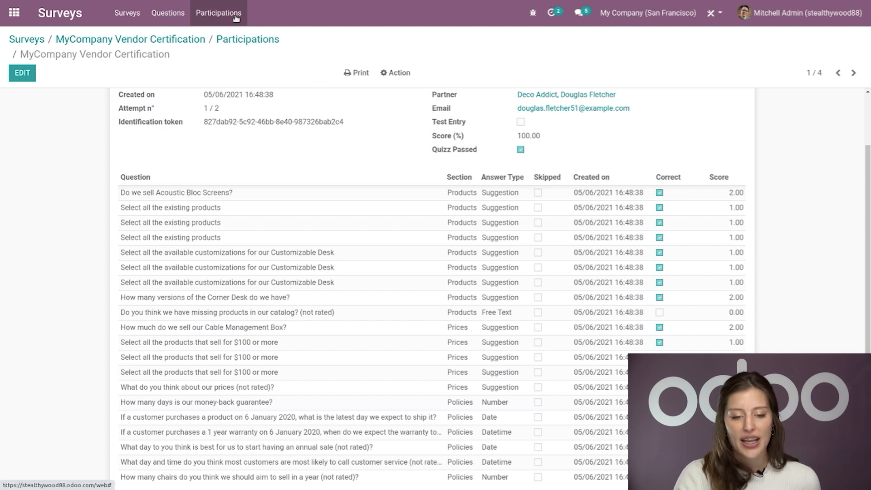
List all participations and expand the MyCompany Vendor Certification group showing four scored attempts
click(218, 13)
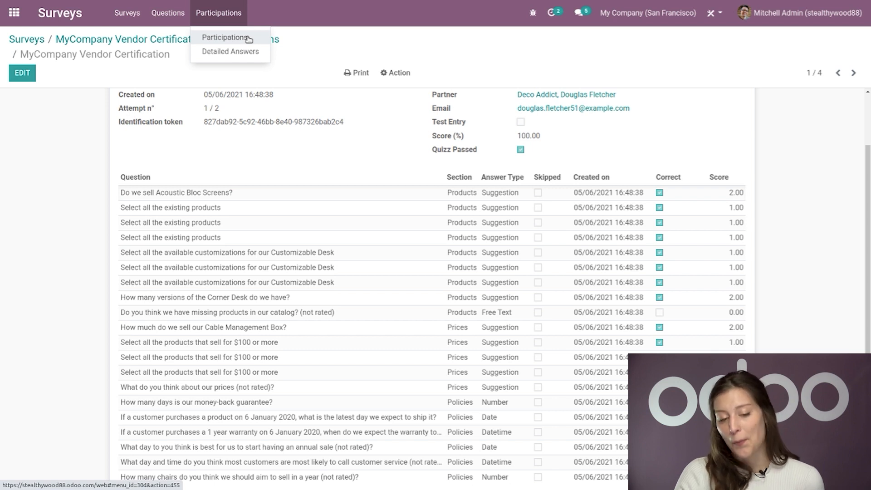
click(226, 37)
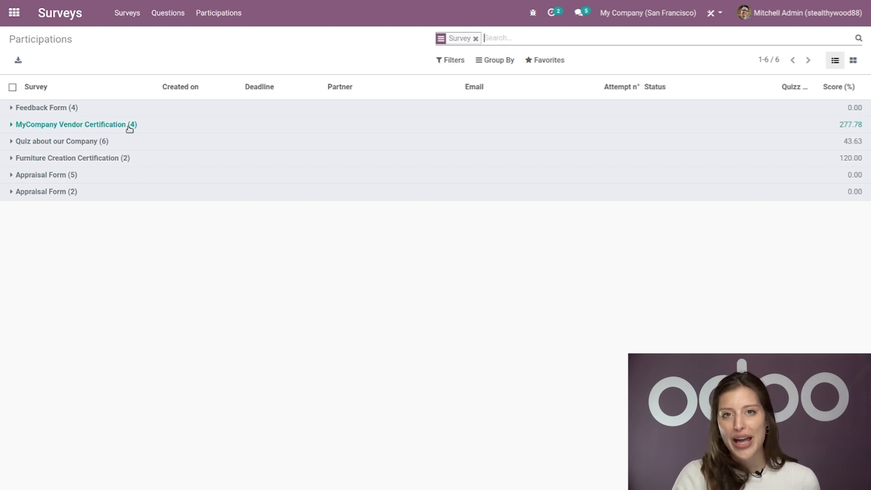
click(72, 123)
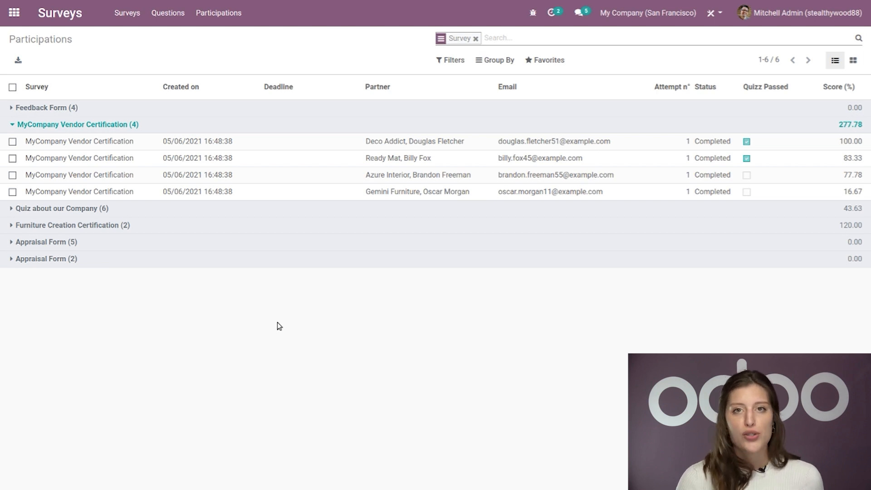
click(217, 13)
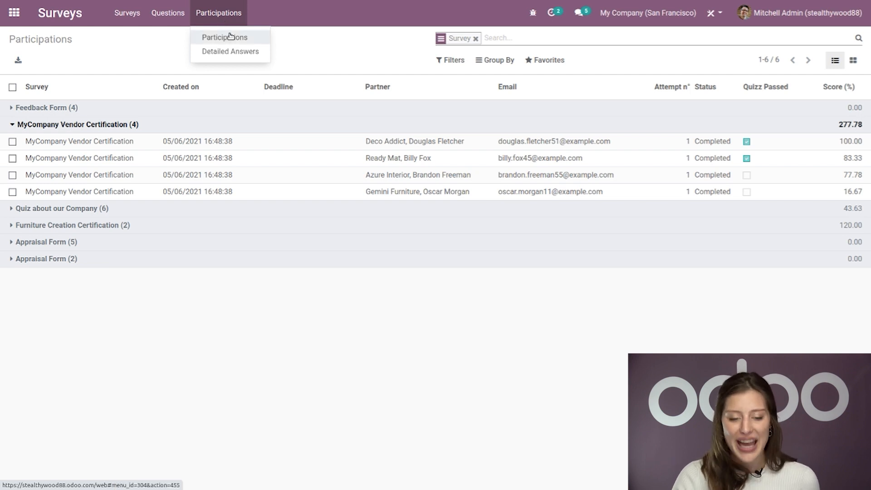
Open Detailed Answers grouped by survey and user input, showing per-question Vendor Certification scores
click(230, 52)
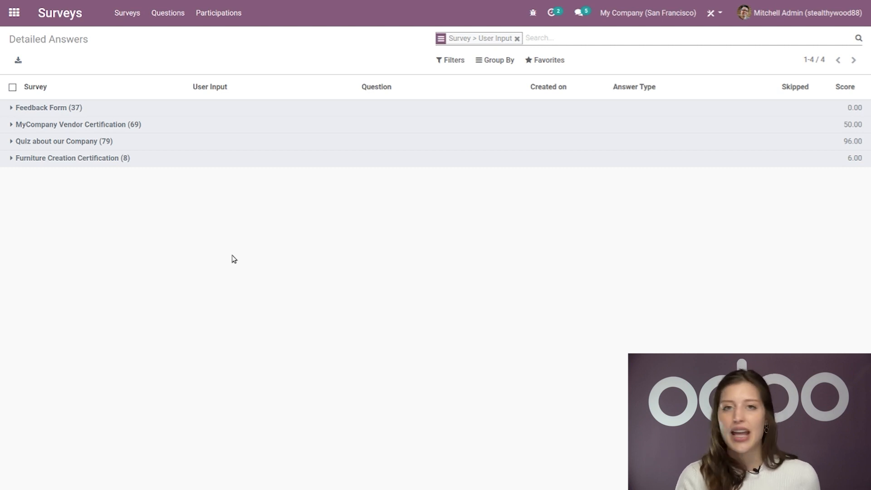
mouse_move(163, 126)
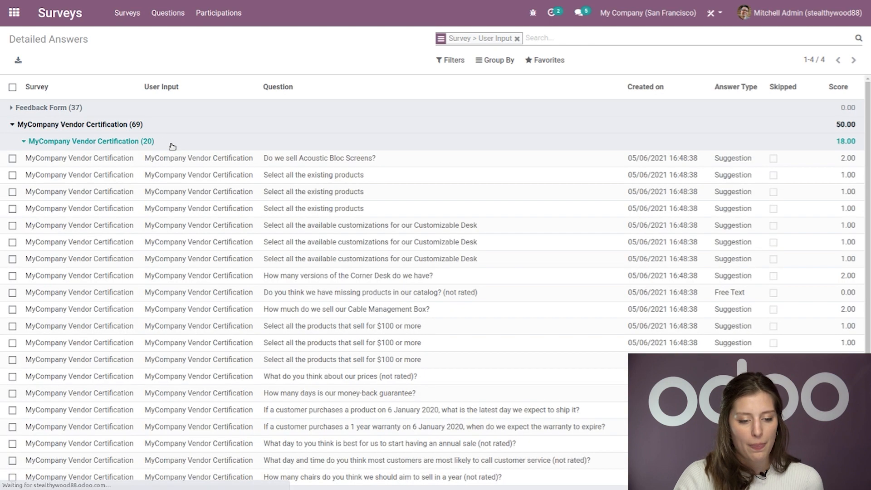
mouse_move(403, 222)
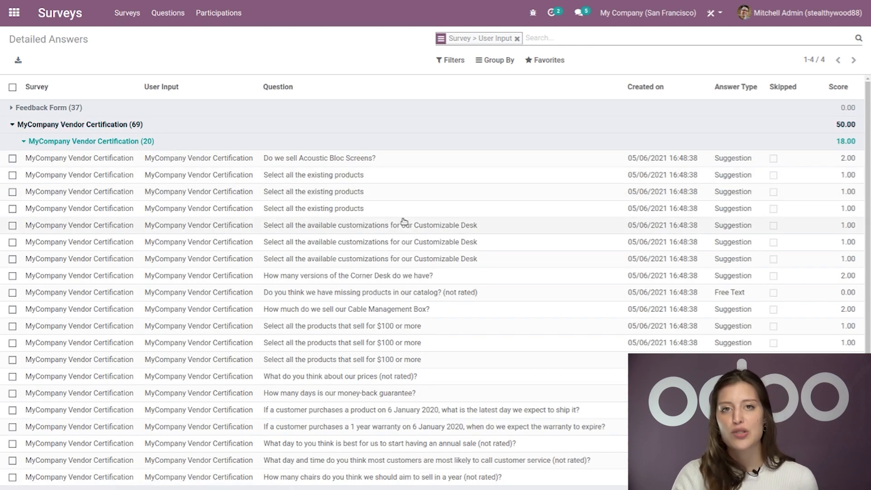
mouse_move(410, 292)
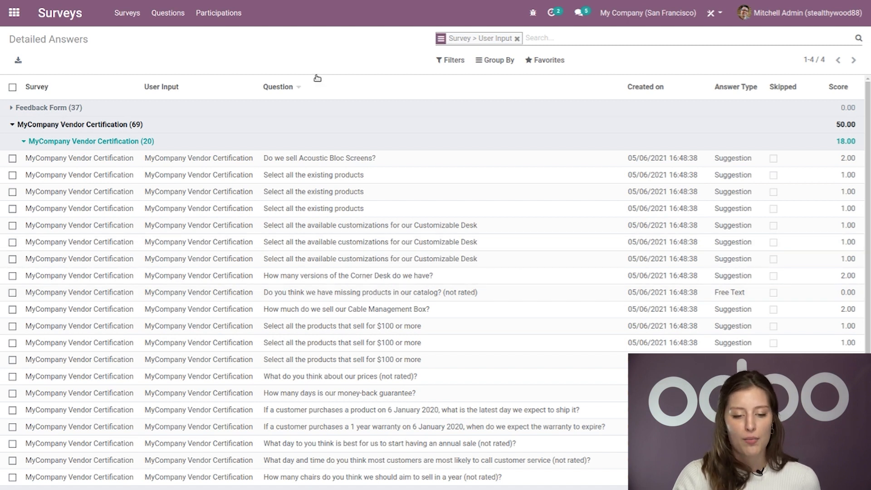
mouse_move(278, 86)
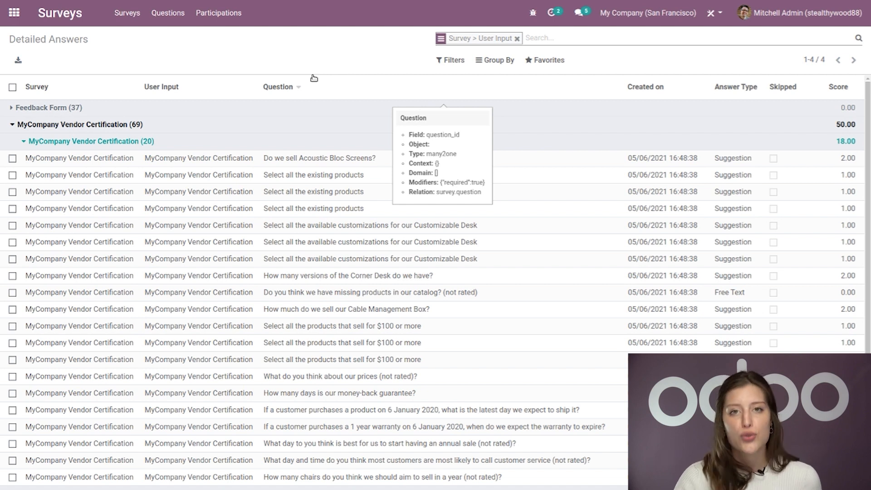
click(167, 12)
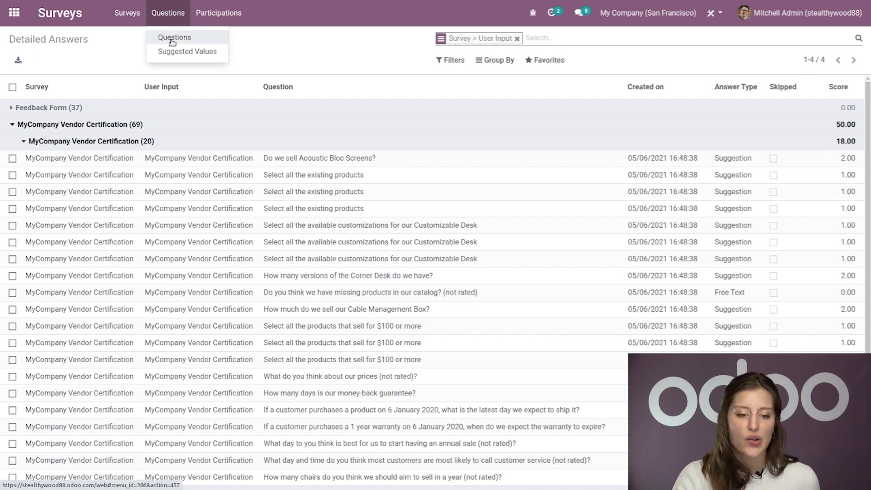
Open the Questions list showing all 61 questions with their survey and type
click(174, 37)
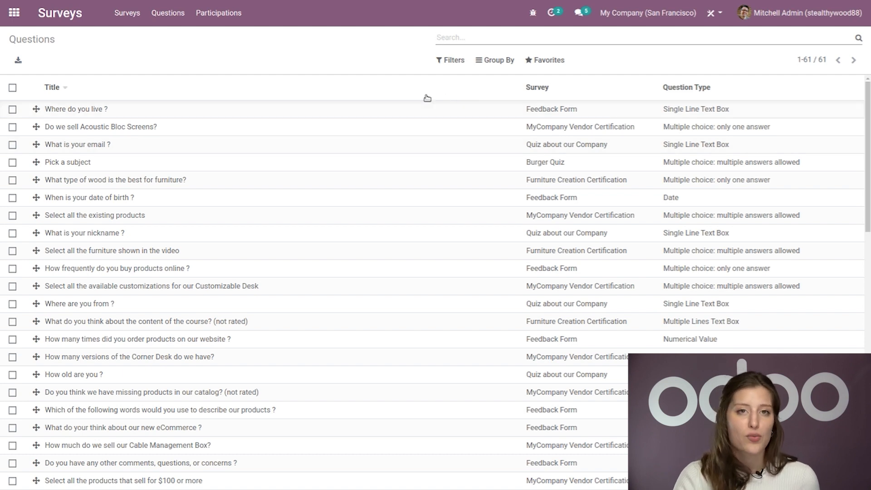
mouse_move(328, 62)
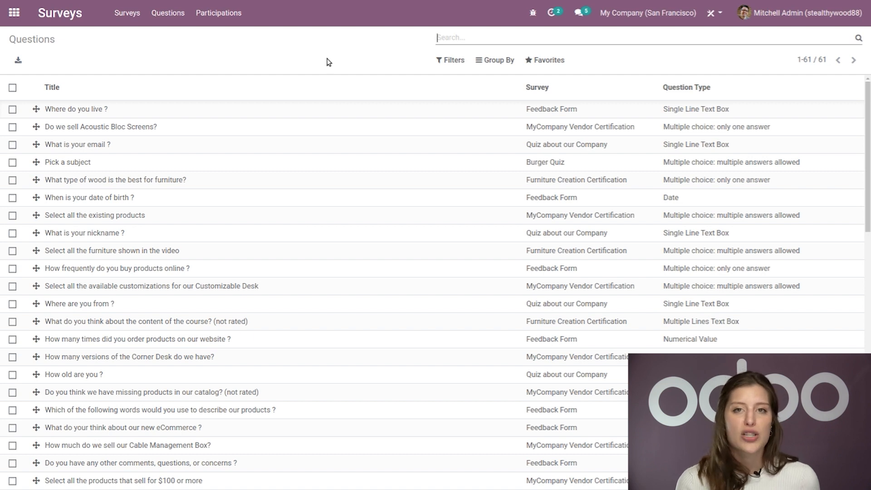
mouse_move(118, 107)
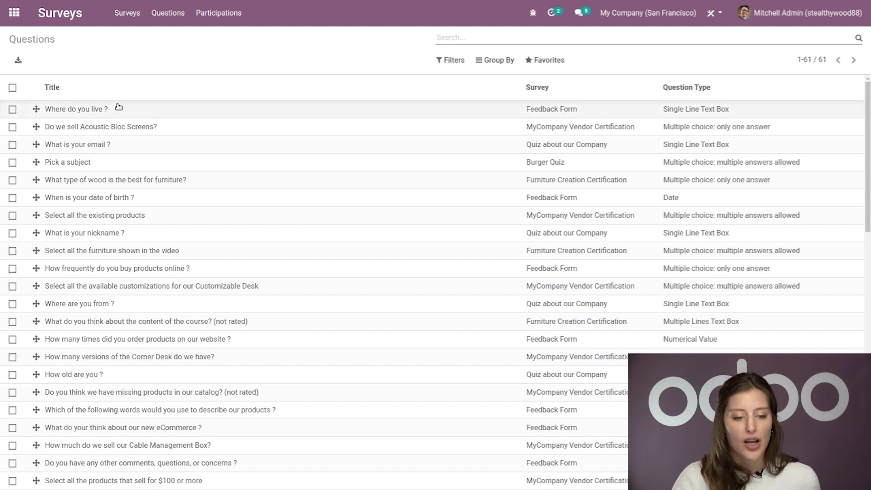
Inspect the 'Where do you live ?' text-box question's Options tab, then discard without changes
click(75, 109)
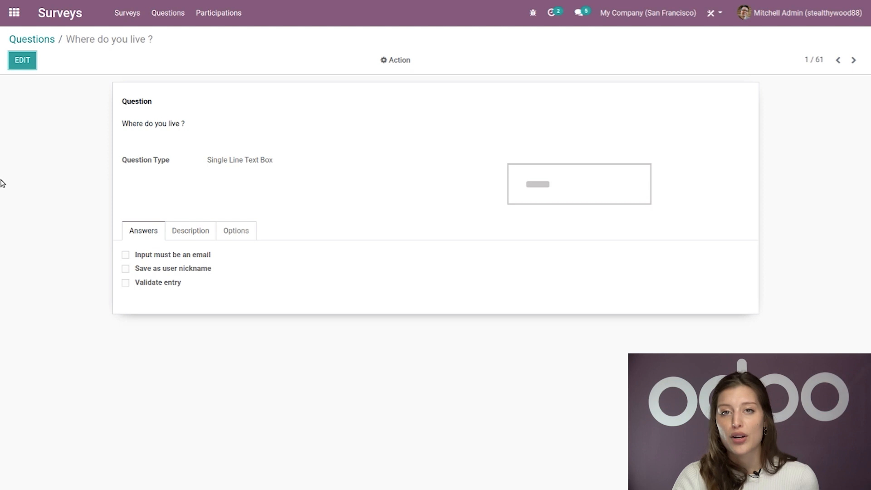
mouse_move(52, 188)
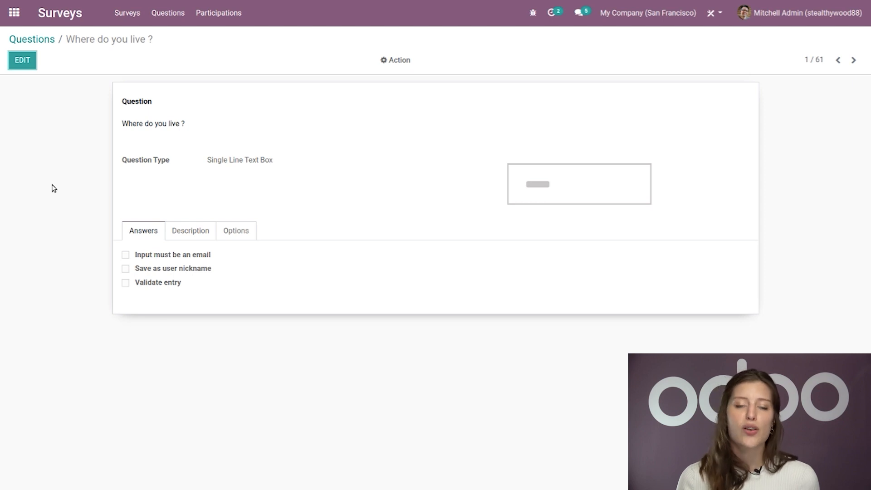
click(22, 60)
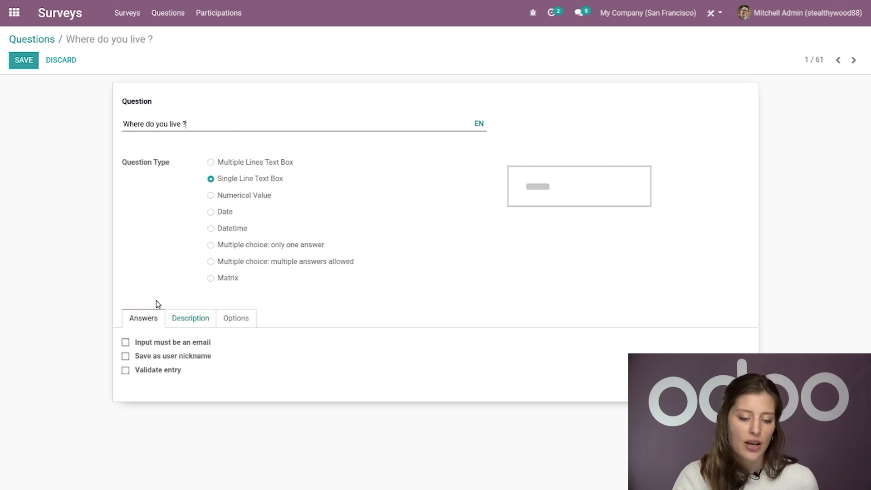
click(235, 317)
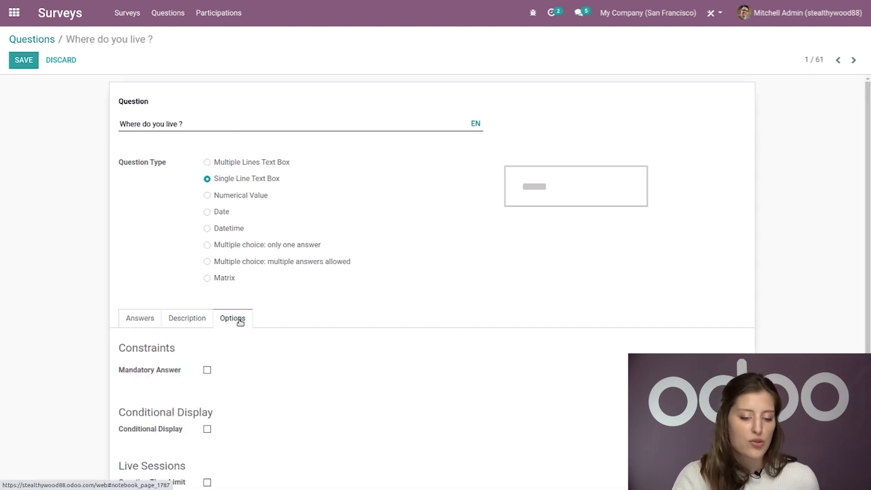
mouse_move(28, 216)
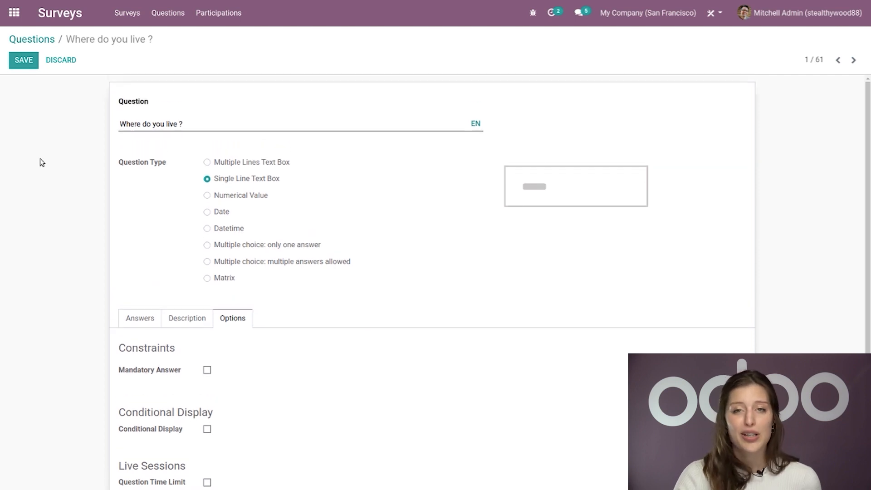
click(23, 59)
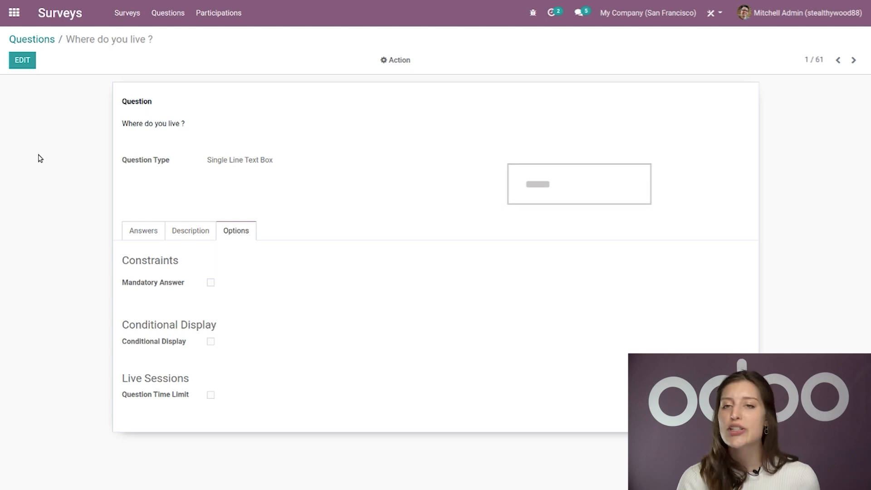
Open Suggested Values grouped by question and expand the tomato question to see its choices
click(168, 13)
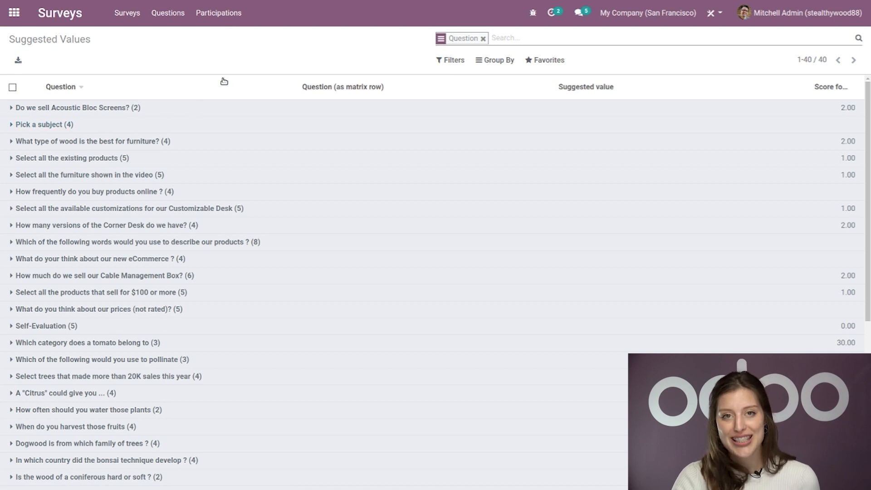
mouse_move(60, 86)
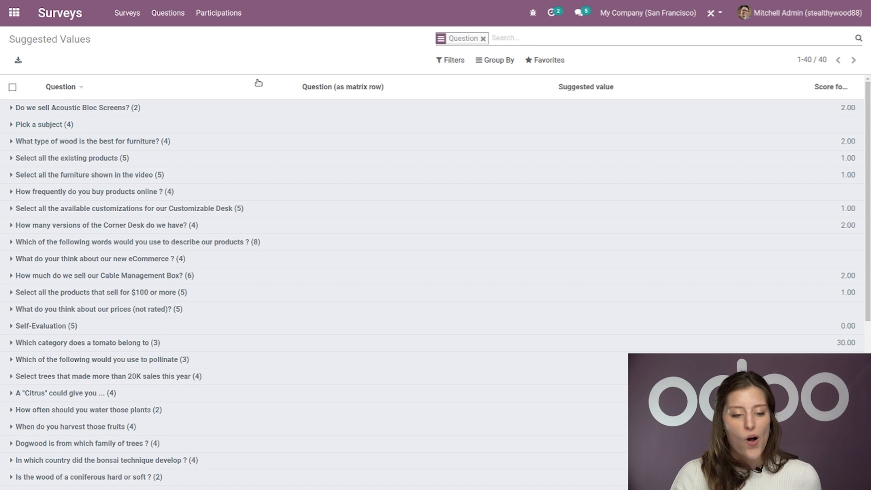
click(99, 308)
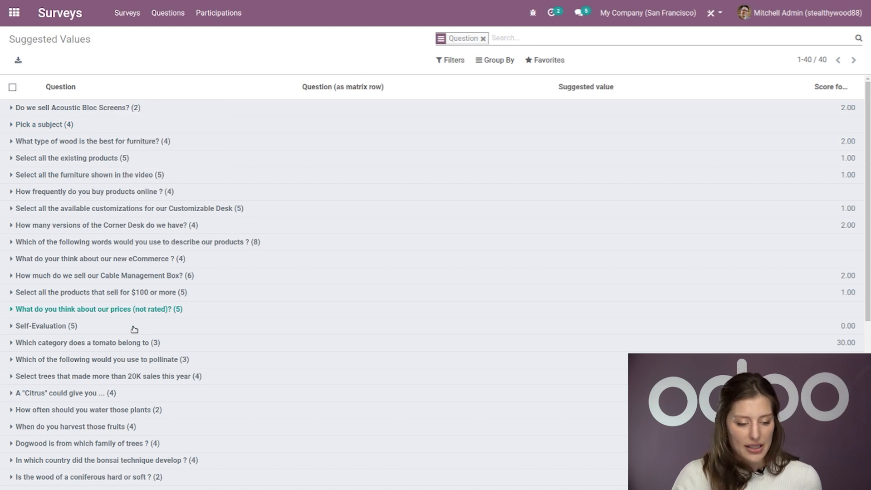
click(86, 342)
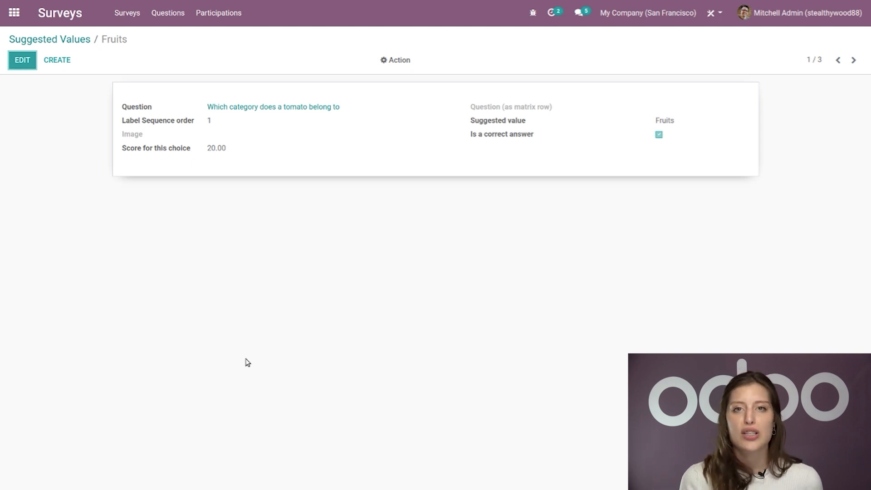
mouse_move(60, 148)
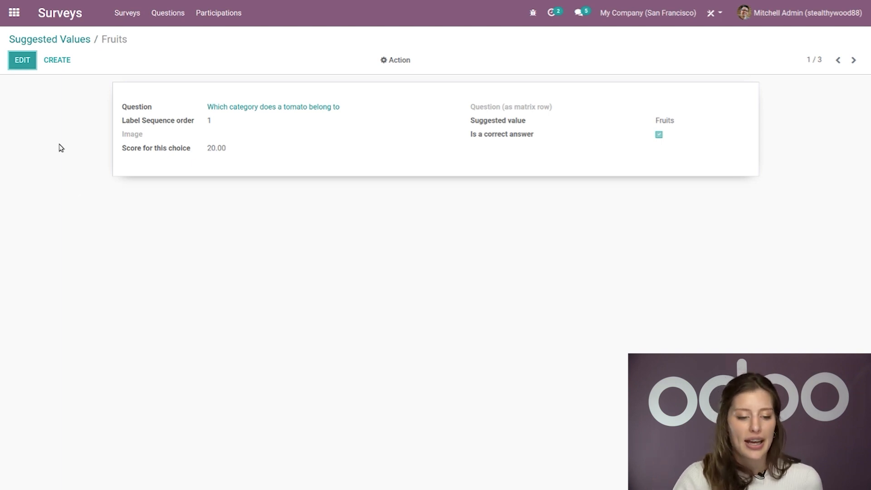
Review the correct Fruits answer worth 20.00 in edit mode, then discard unchanged
click(22, 60)
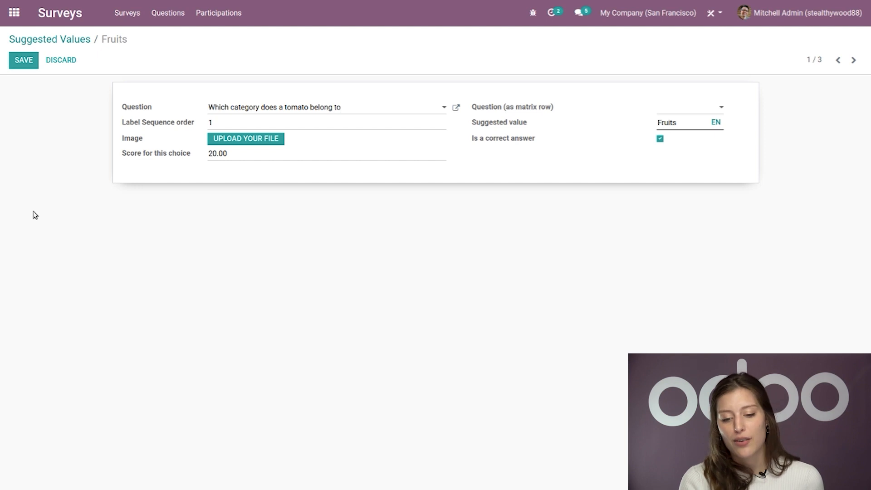
click(341, 107)
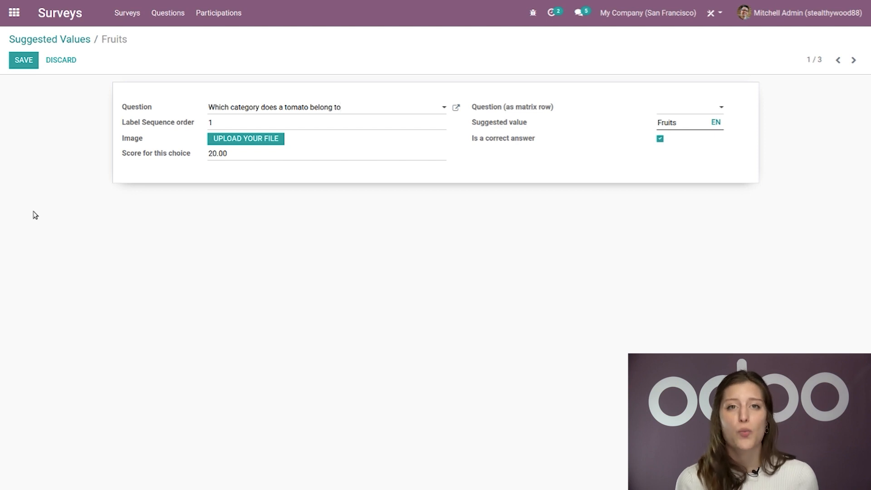
click(327, 107)
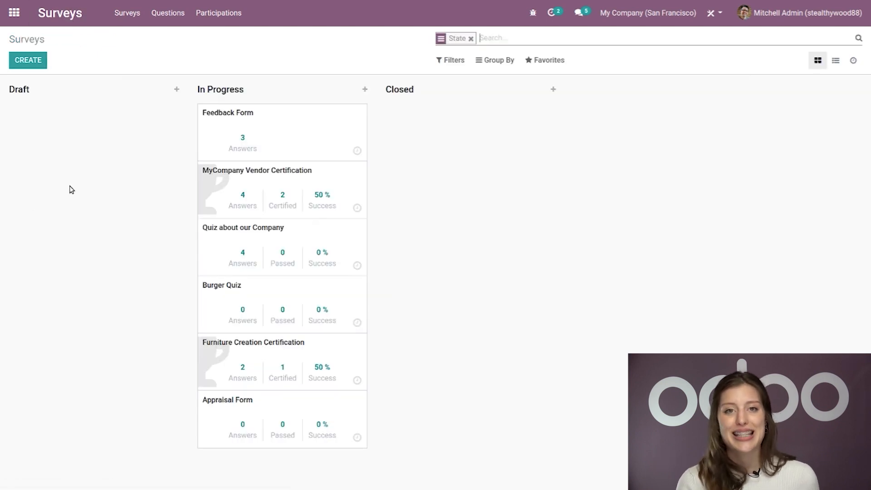
mouse_move(128, 194)
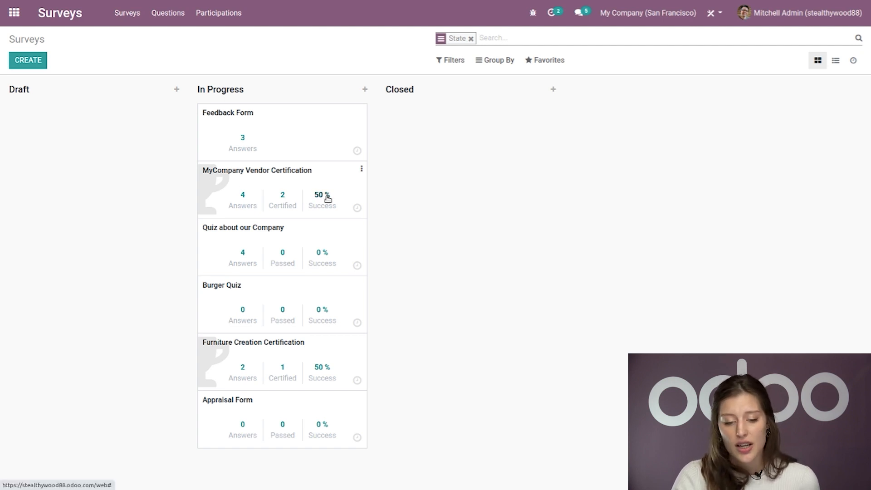
click(322, 197)
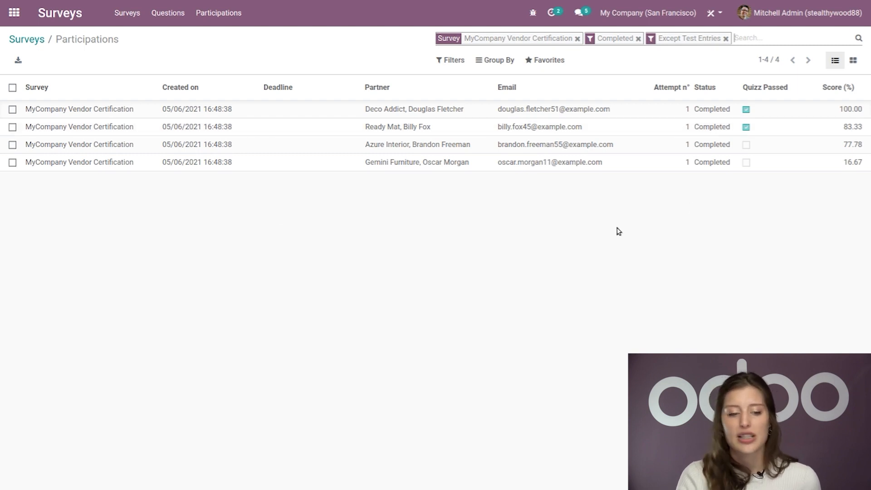
mouse_move(595, 185)
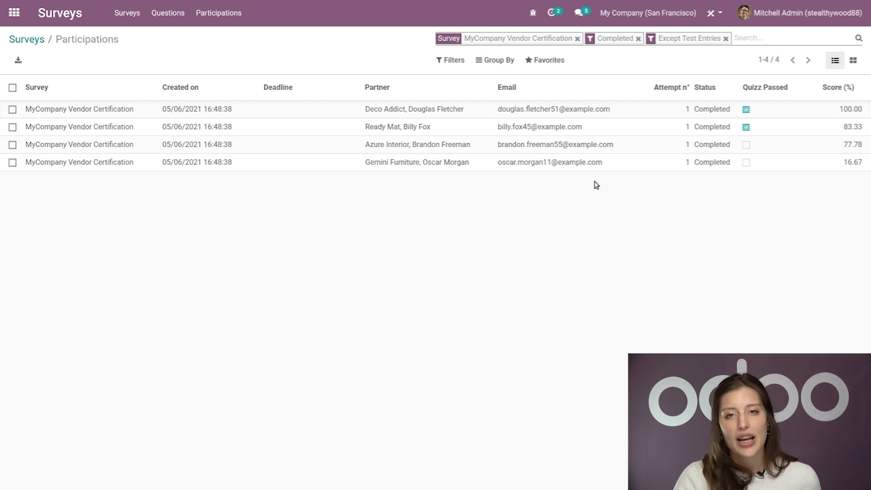
click(59, 12)
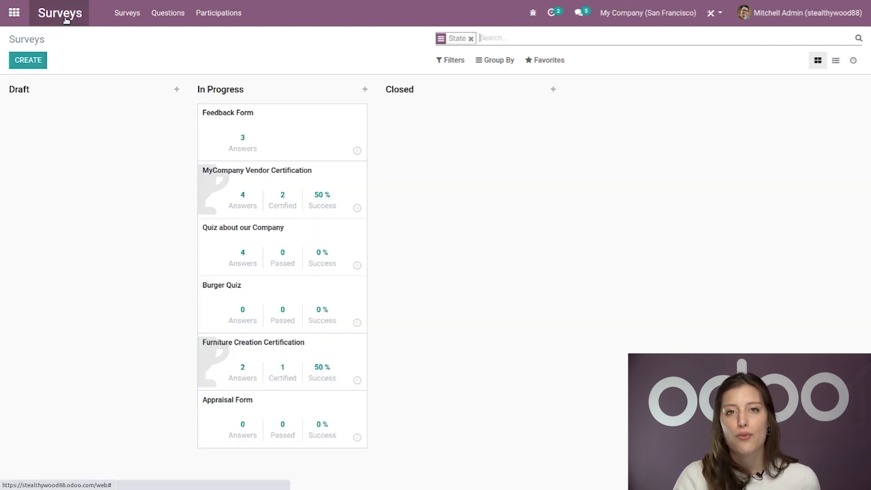